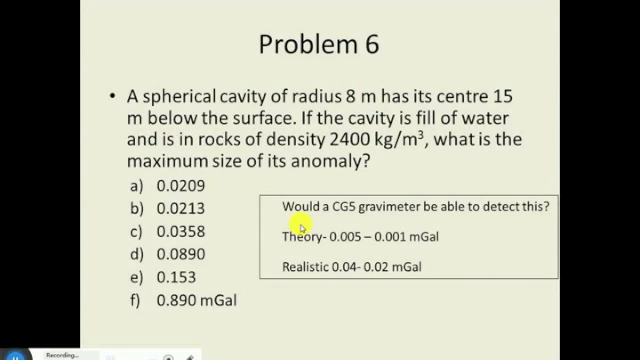
- Launch Microsoft Excel 2010 from the Start menu to get a blank workbook
left_click(12, 352)
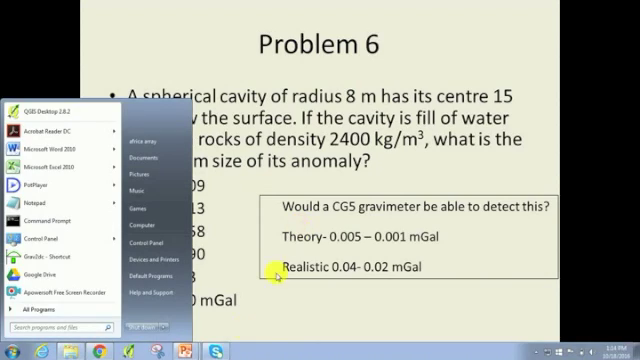
left_click(50, 136)
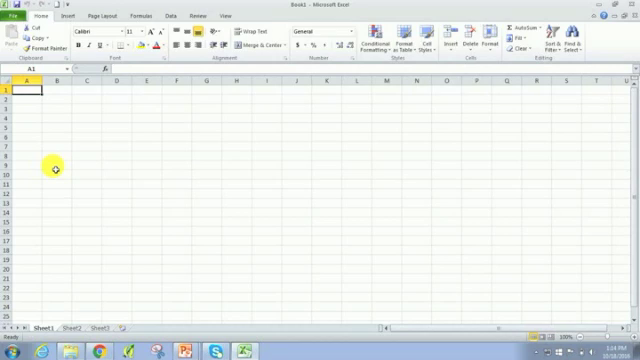
- Enter a Parameters block: Depth 15 m, Radius 8 m, Density contrast -1400 kg/m3
type("Parameters")
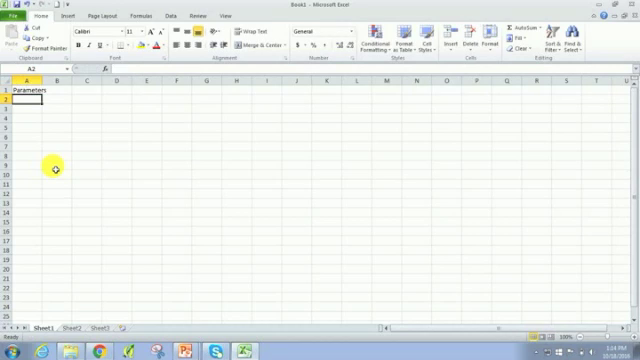
type("Depth")
left_click(26, 116)
type("Density contras")
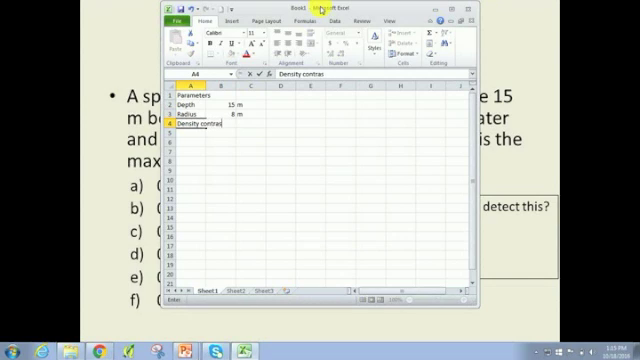
left_click(216, 128)
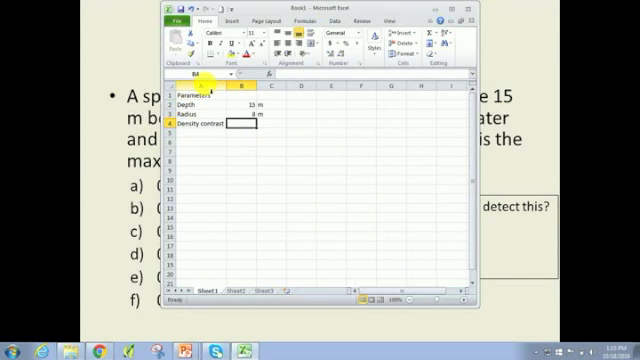
type("-1400")
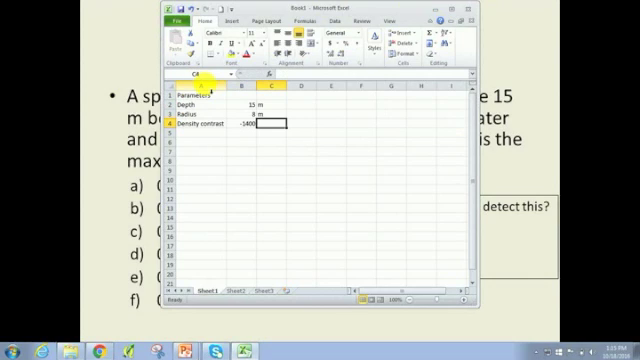
type("kg/m")
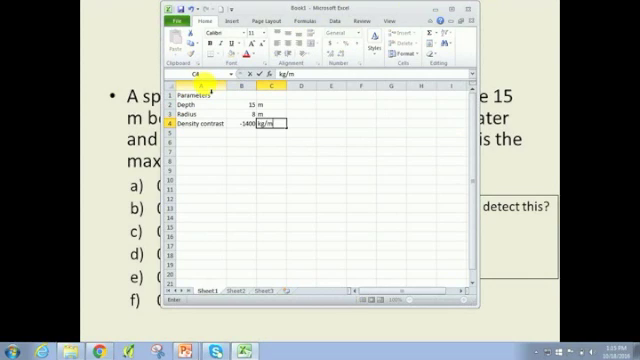
key("Enter")
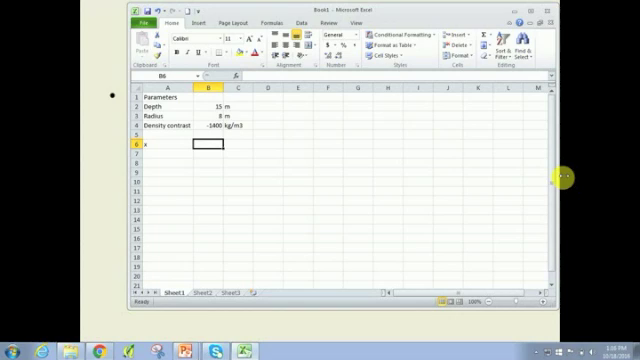
- Enter the x row with positions -50, -40, … up to 50 in steps of 10
type("-50")
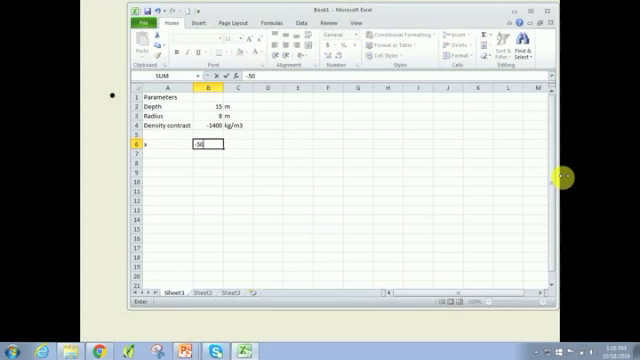
type("-40")
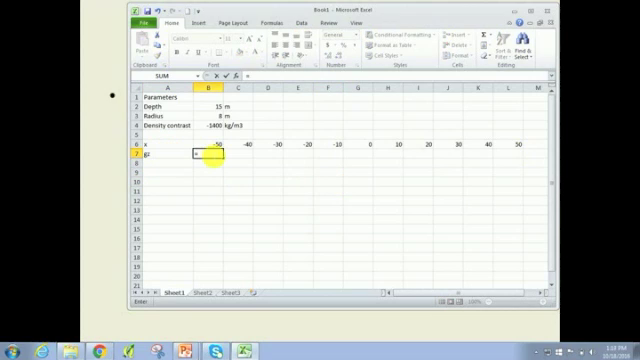
- Enter the buried-sphere formula =4/3*pi()… in the g row using absolute parameter references
type("=4/")
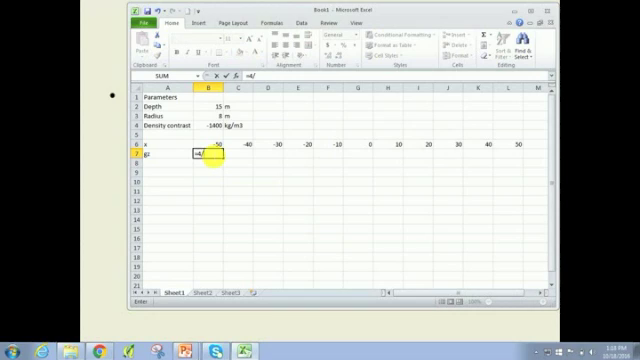
type("3")
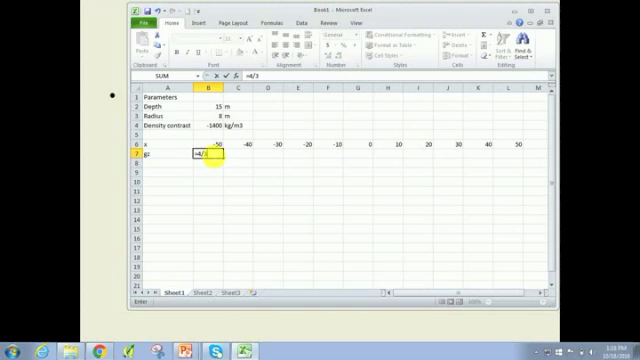
type("*pi()*(B3^3)*B4*B5*B2/((B6^2")
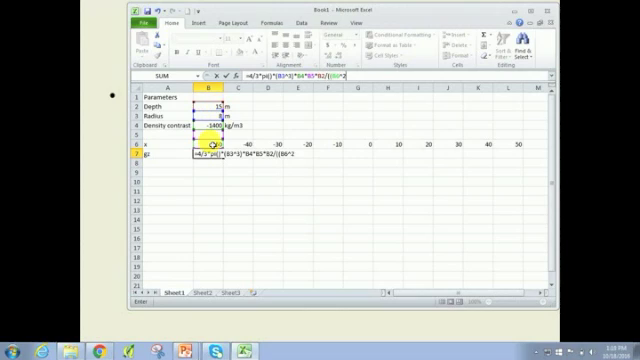
type("+")
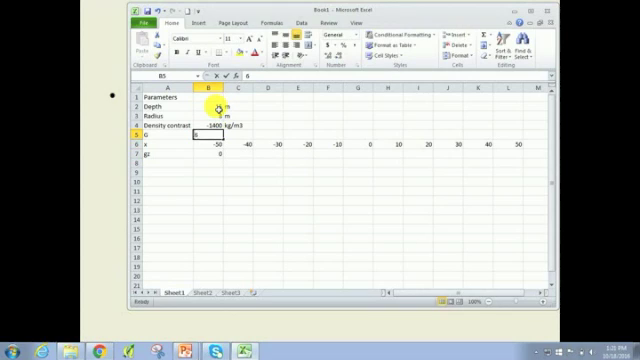
- Add G = 6.67408E-11 with units m3/kg s2 to the parameters
type("6.67408E-11")
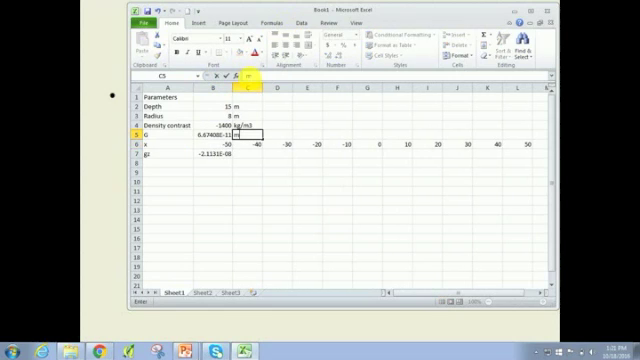
type("m3/kg-1s-2")
left_click(168, 162)
type("gz (m")
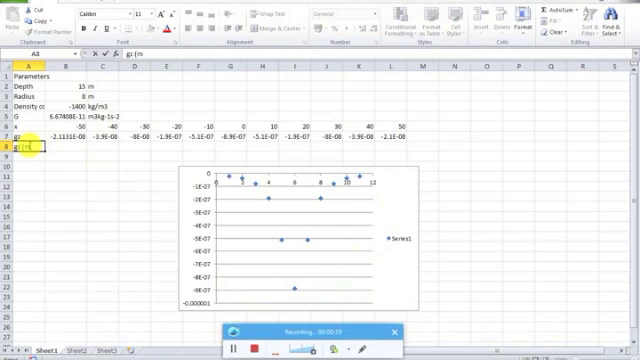
- Add a g (mGal) row with =B7 divided by the conversion factor, filled across
type("Gal)")
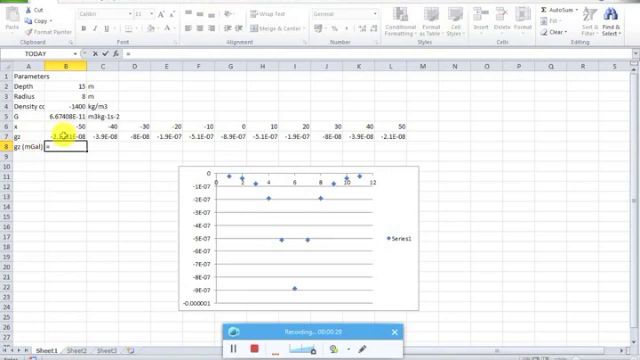
type("=B7")
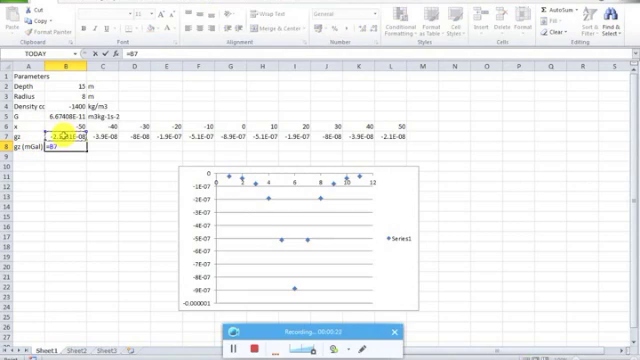
type("/")
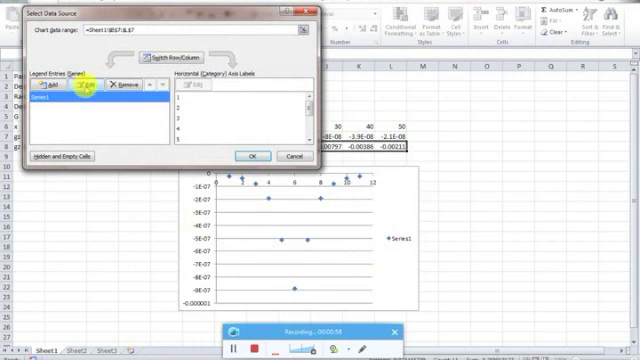
- Edit the chart series via Select Data to use the g (mGal) row for Y values
left_click(96, 90)
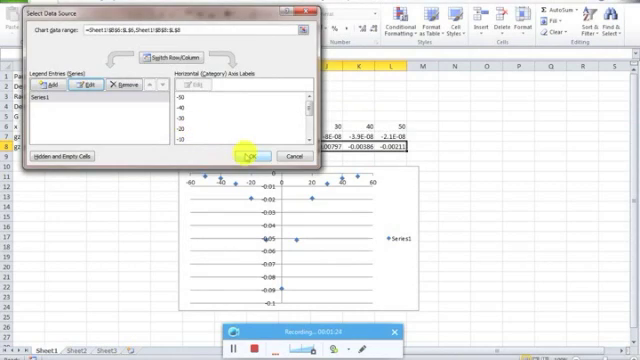
left_click(244, 156)
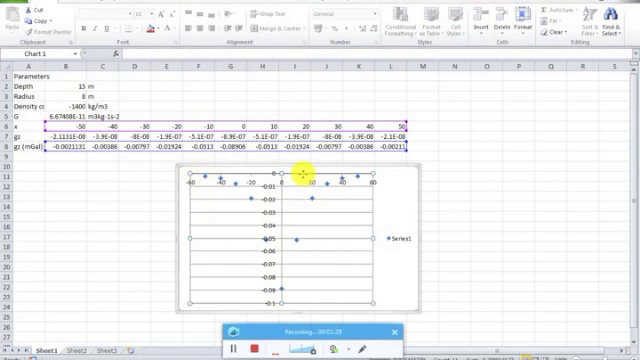
mouse_move(388, 184)
type("Distance (m)")
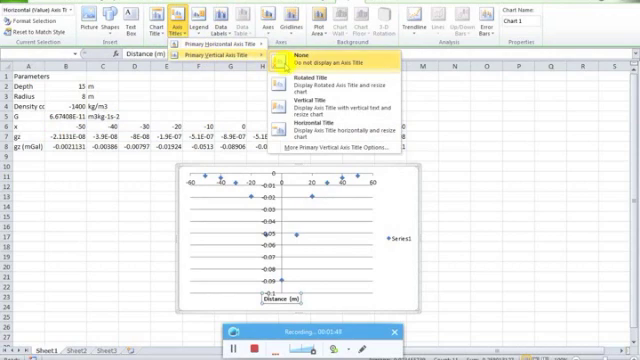
- Add axis titles Distance (m) and a rotated vertical gravity component (mGal)
left_click(284, 118)
type("Vertical gravi")
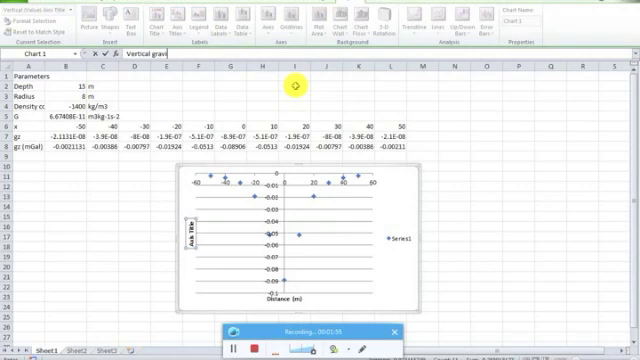
type("ty component (mGal")
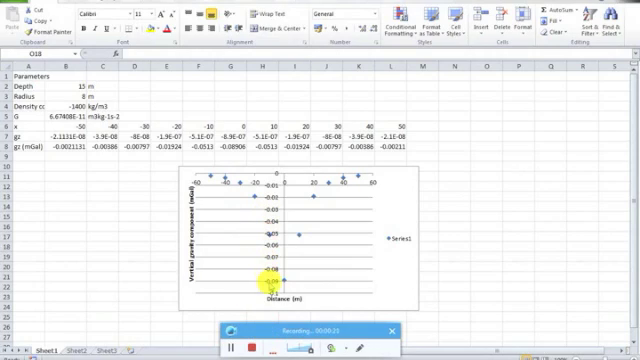
mouse_move(284, 276)
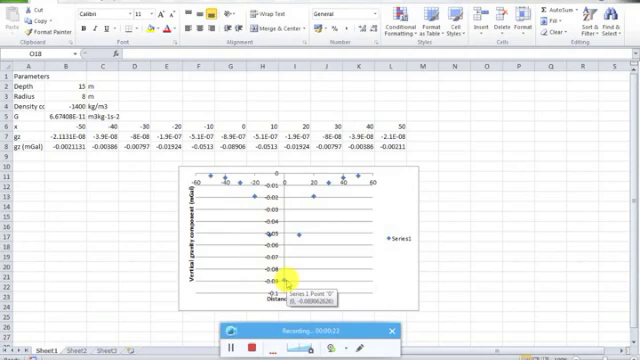